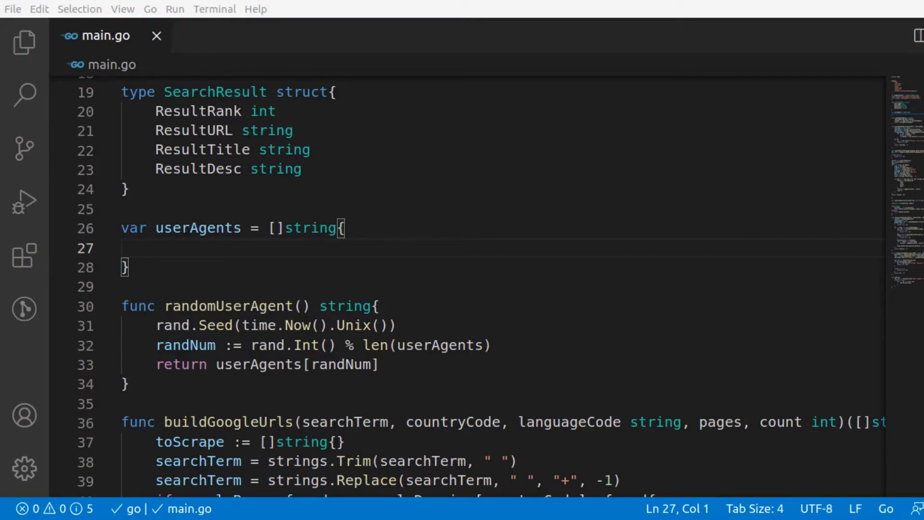
mouse_move(514, 199)
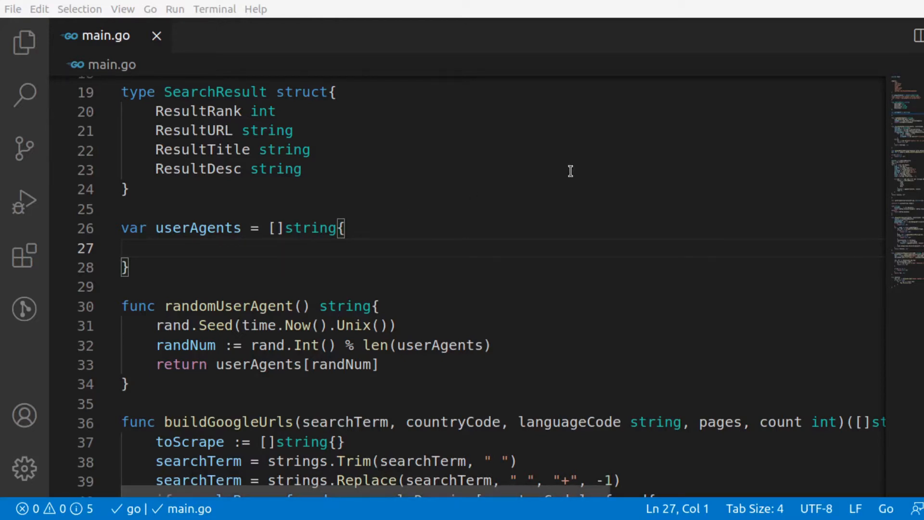
mouse_move(875, 274)
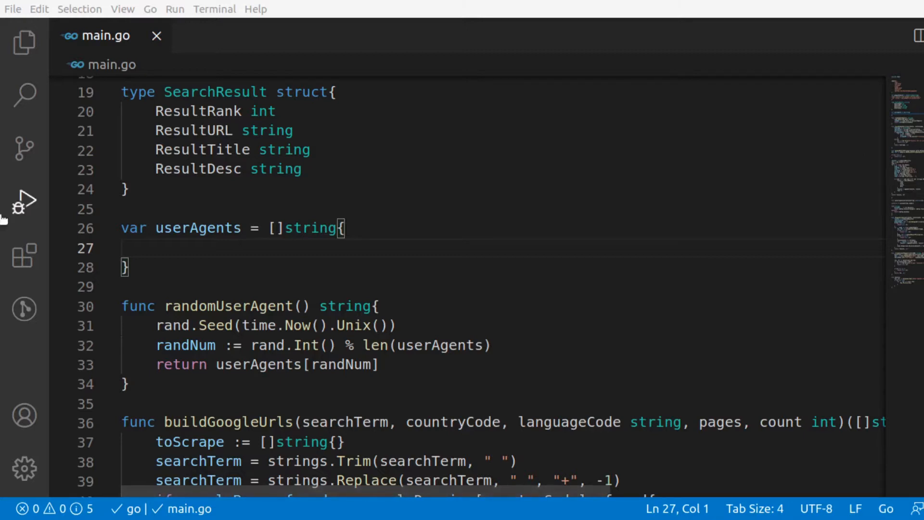
Scroll through the pasted googleDomains map of country-code search URLs in main.go
scroll("up", 3)
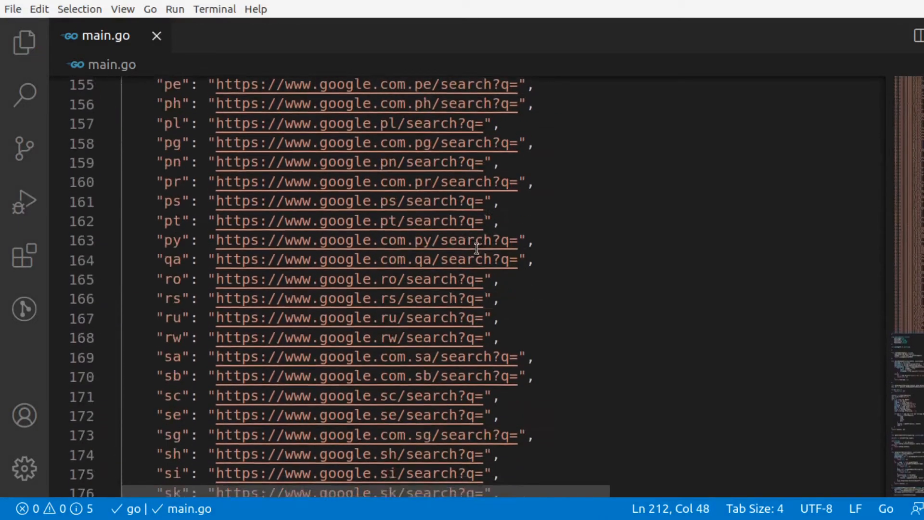
scroll("down", 3)
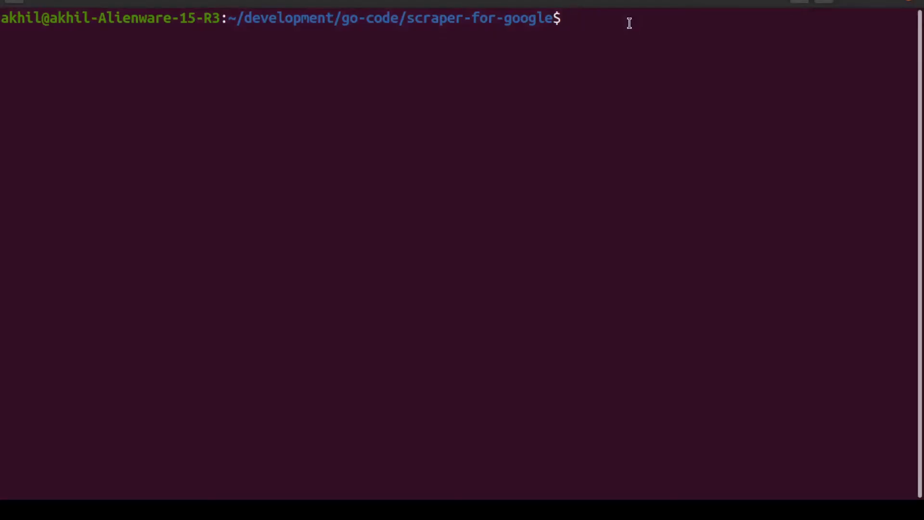
Run go build from the scraper-for-google directory
type("go")
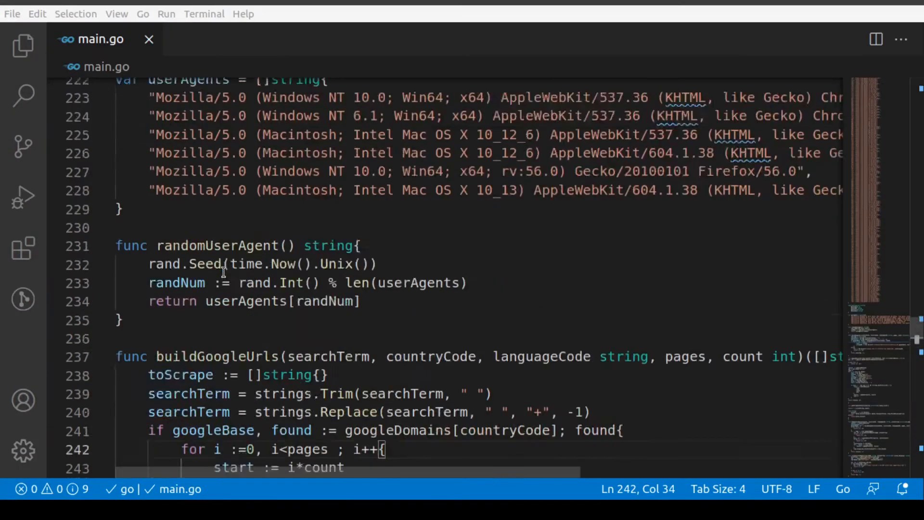
Replace the comma in 'for i := 0, i < pages' with a semicolon and save main.go
scroll("down", 3)
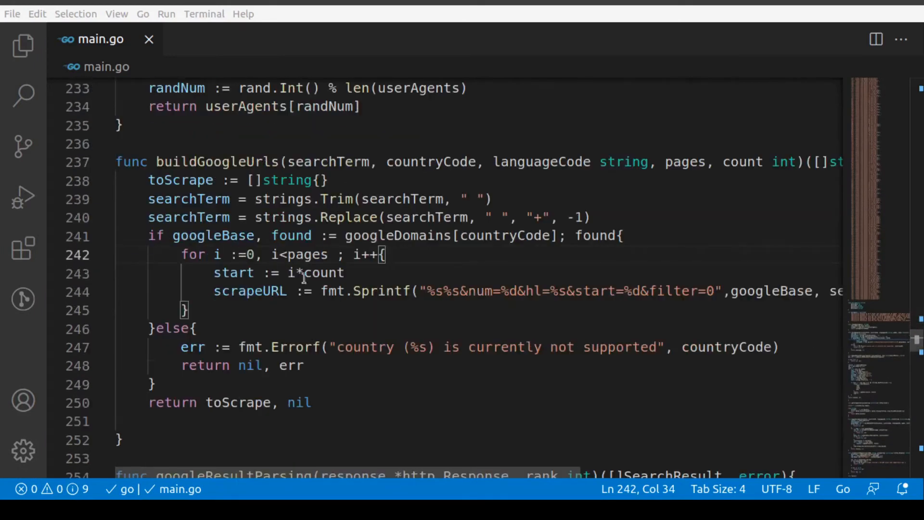
double_click(359, 254)
type(";")
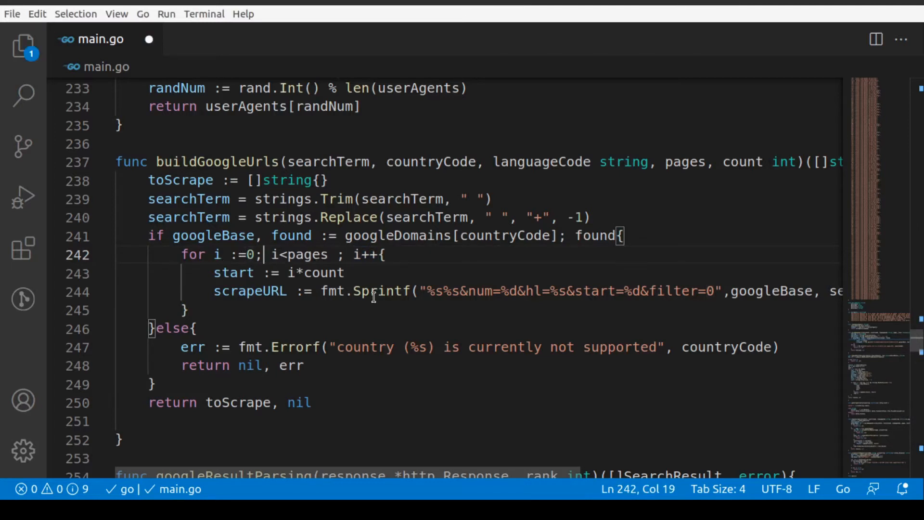
key("ctrl+s")
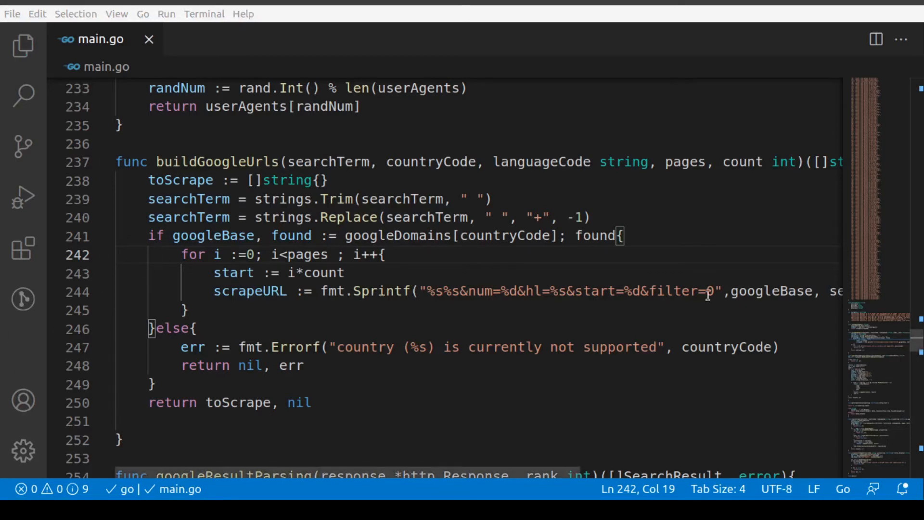
left_click(233, 403)
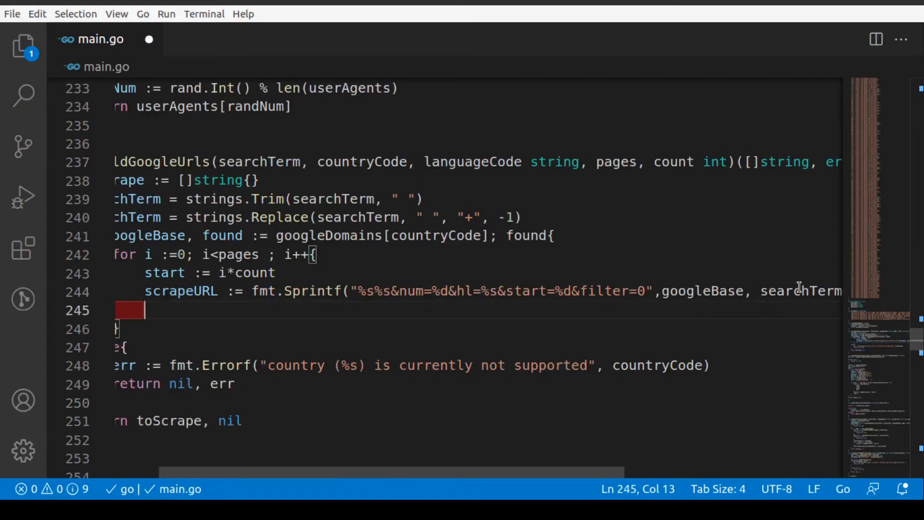
Add toScrape = append(toScrape, scrapeURL) inside the loop and save
type("toScrape =")
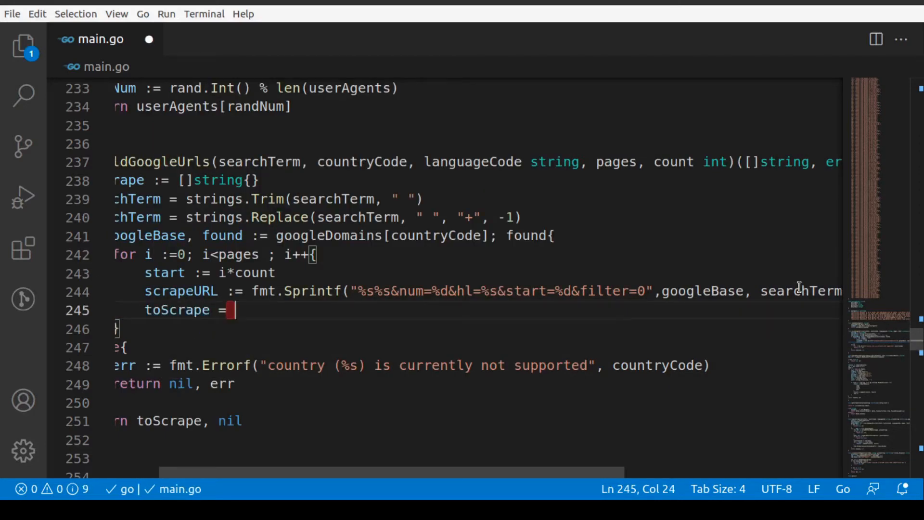
type("append()")
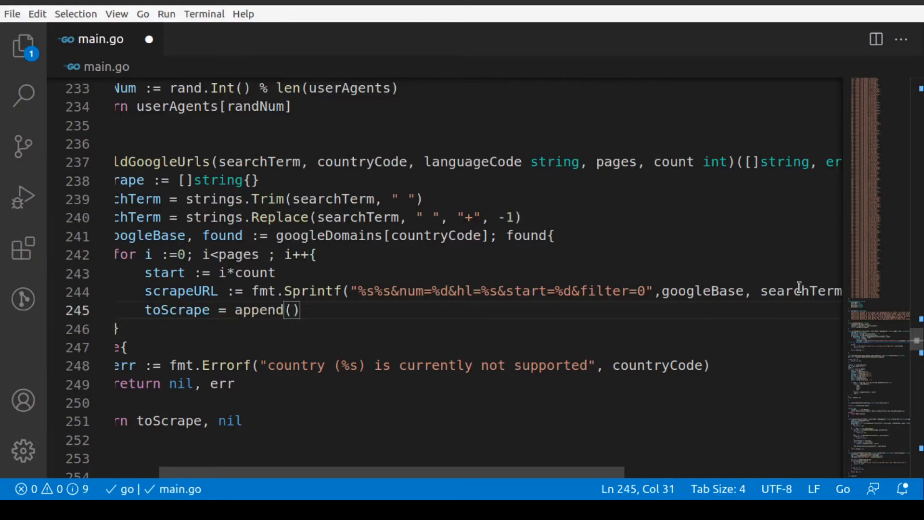
type("toScrape, scrapeURL")
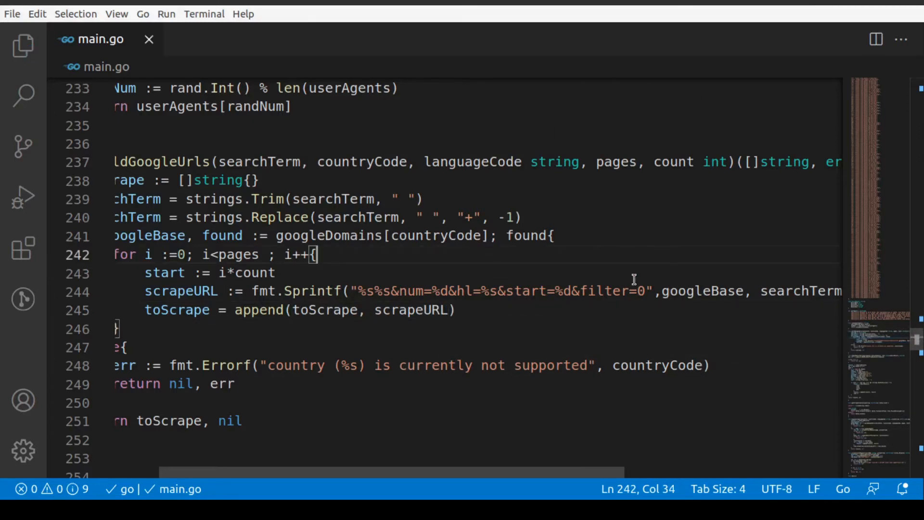
mouse_move(138, 171)
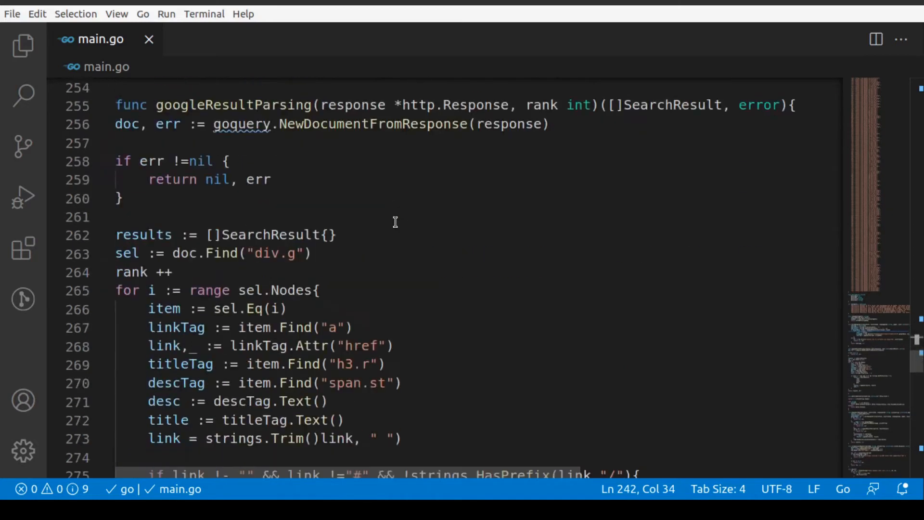
Change the '!-' link comparison on line 275 to '!=' and save
scroll("down", 3)
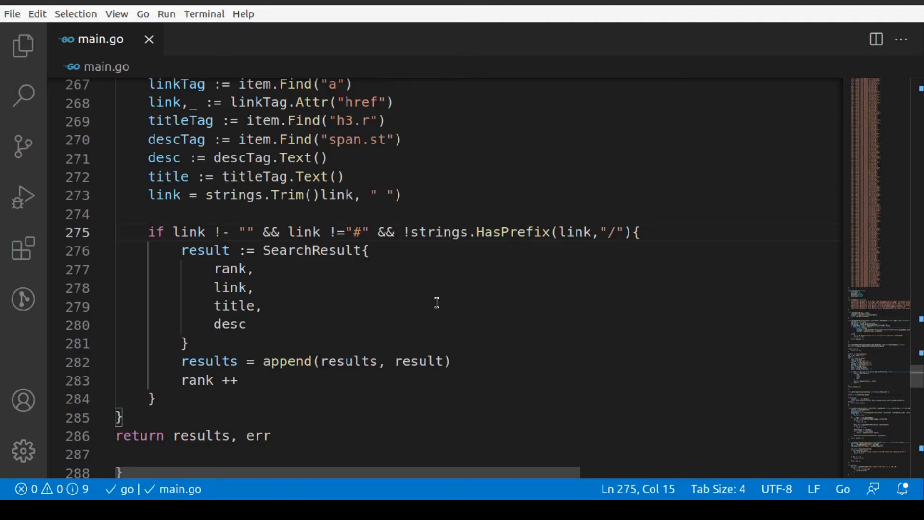
key("Backspace")
type("=")
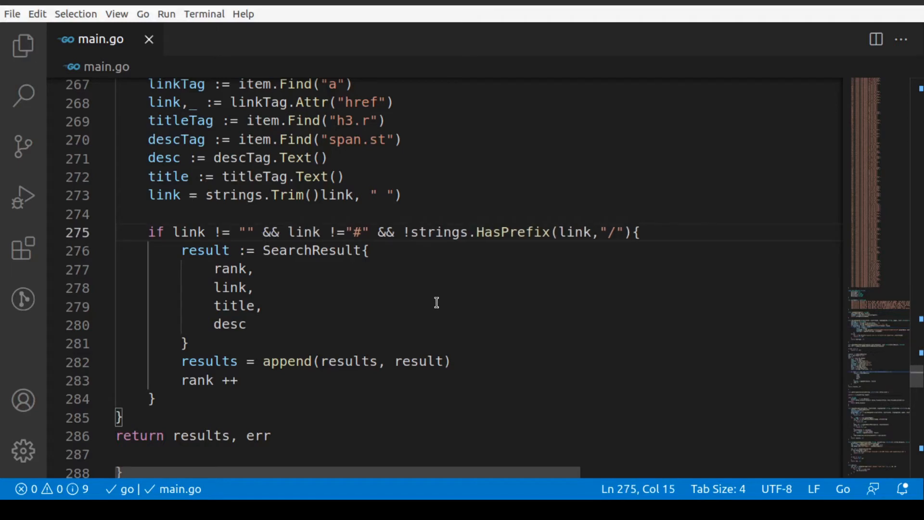
mouse_move(492, 255)
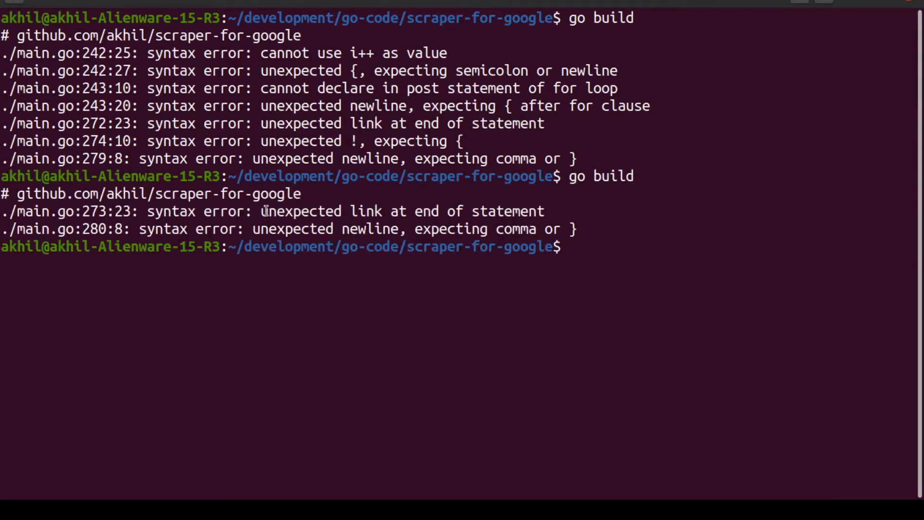
Rerun go build and read the two remaining syntax errors at lines 273 and 280
double_click(401, 211)
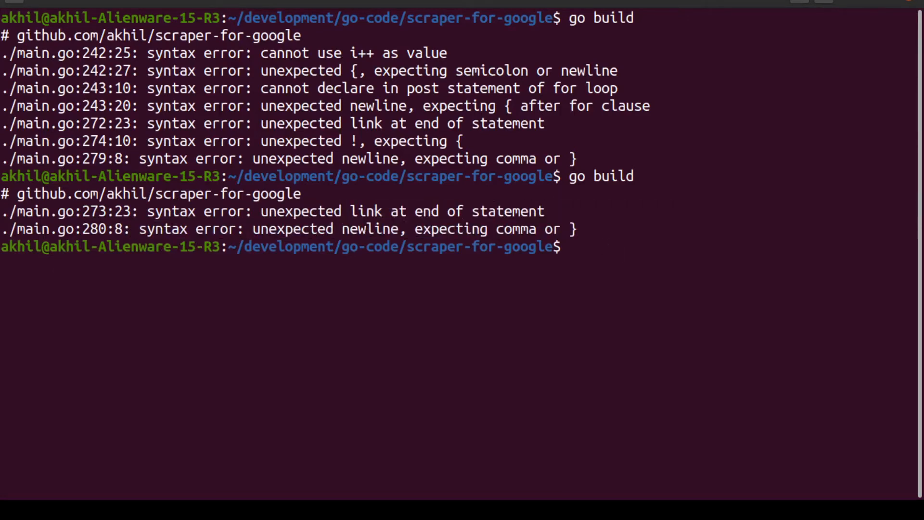
mouse_move(896, 72)
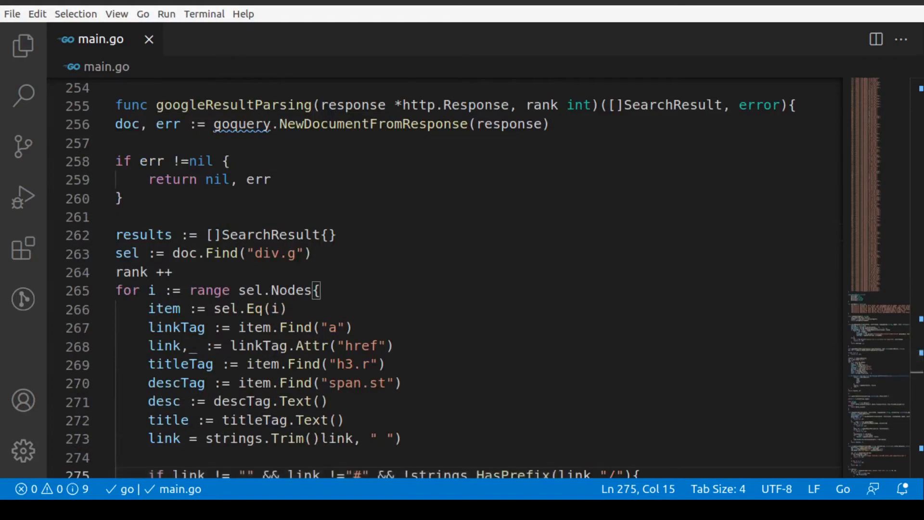
mouse_move(760, 429)
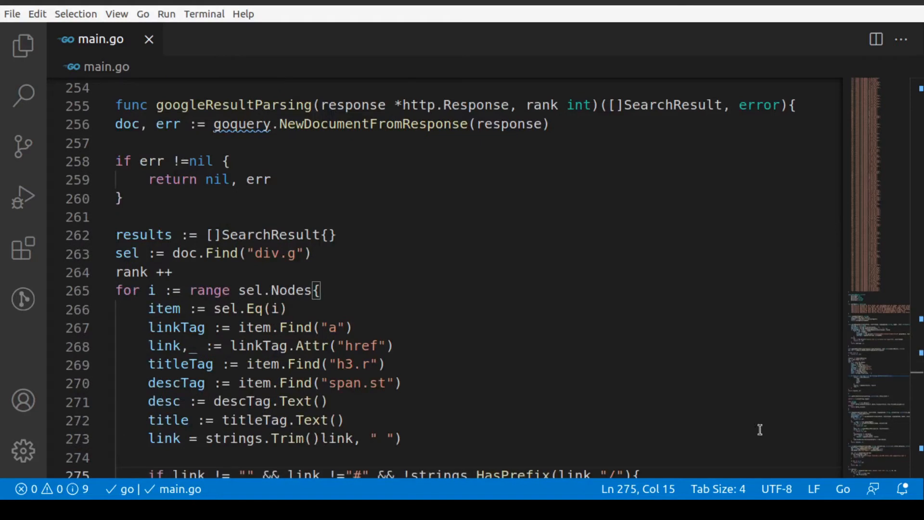
Delete the stray ')' so line 273 reads strings.Trim(link, " ") and save
scroll("down", 3)
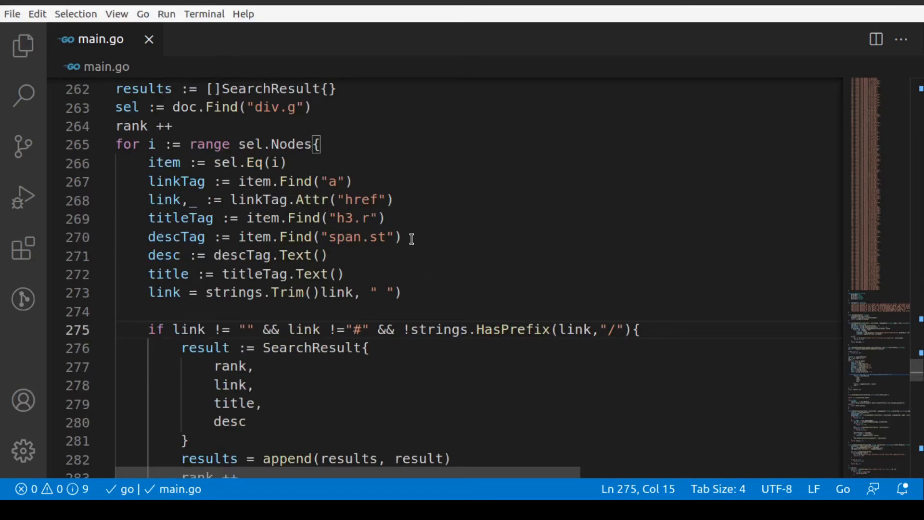
scroll("down", 3)
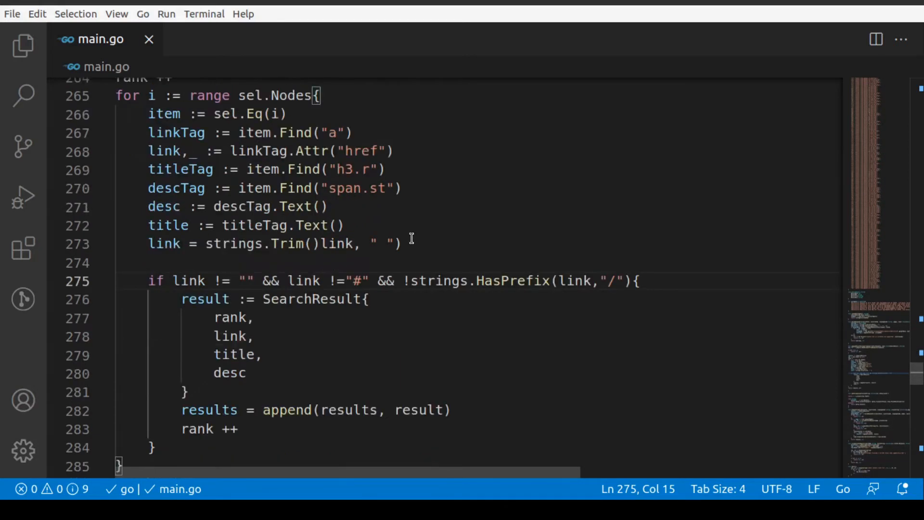
scroll("down", 3)
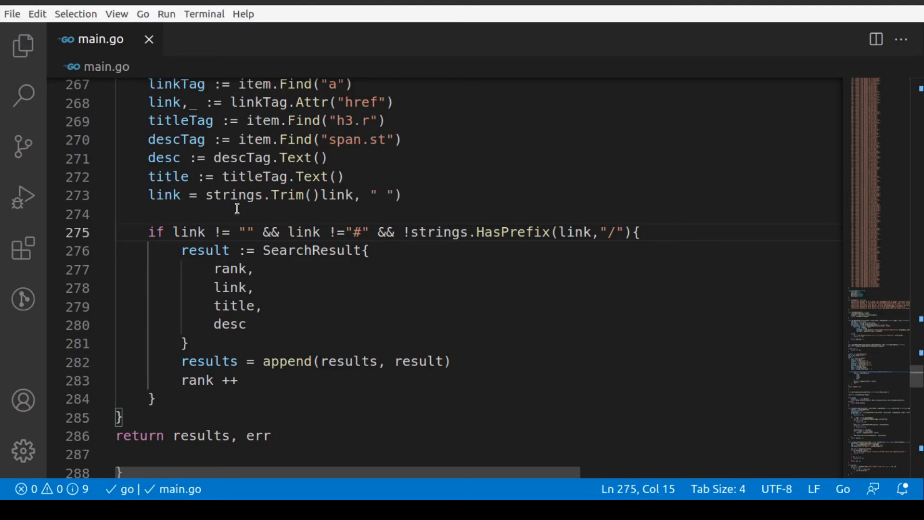
mouse_move(387, 204)
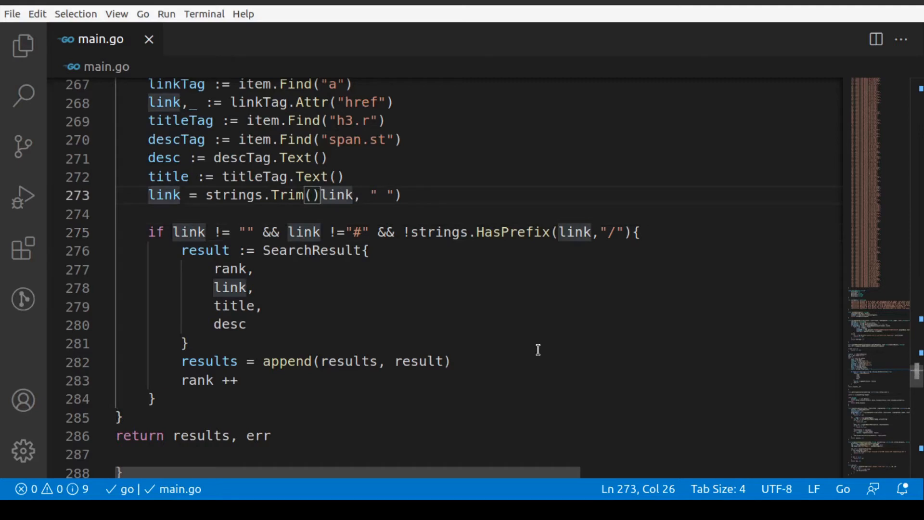
key("Backspace")
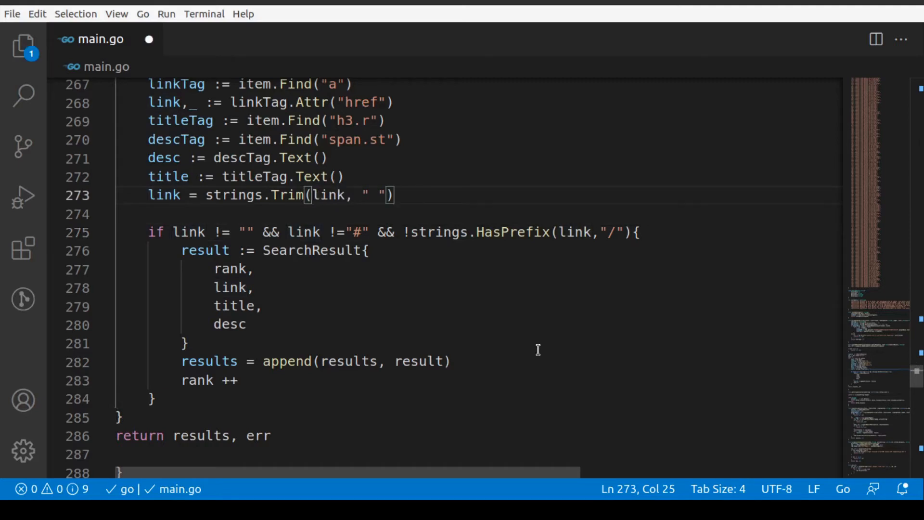
key("ctrl+s")
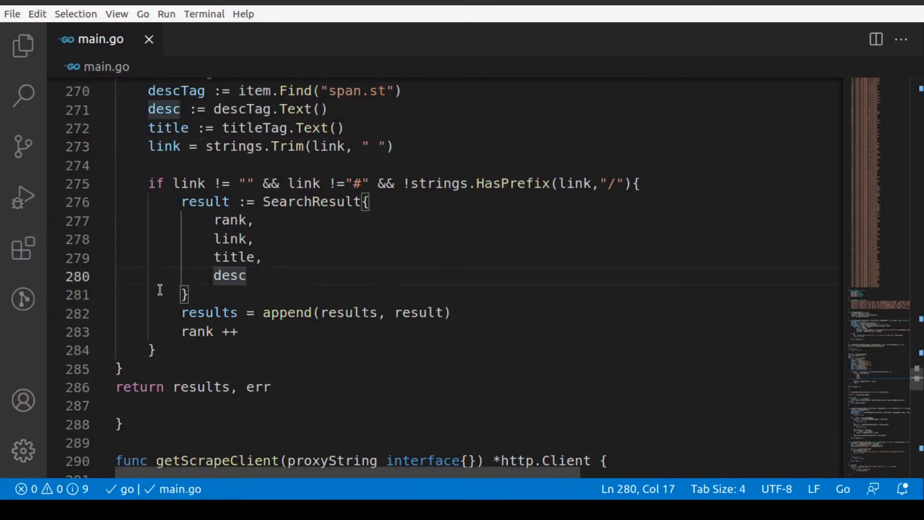
Add the missing comma after desc in the SearchResult literal on line 280
type(",")
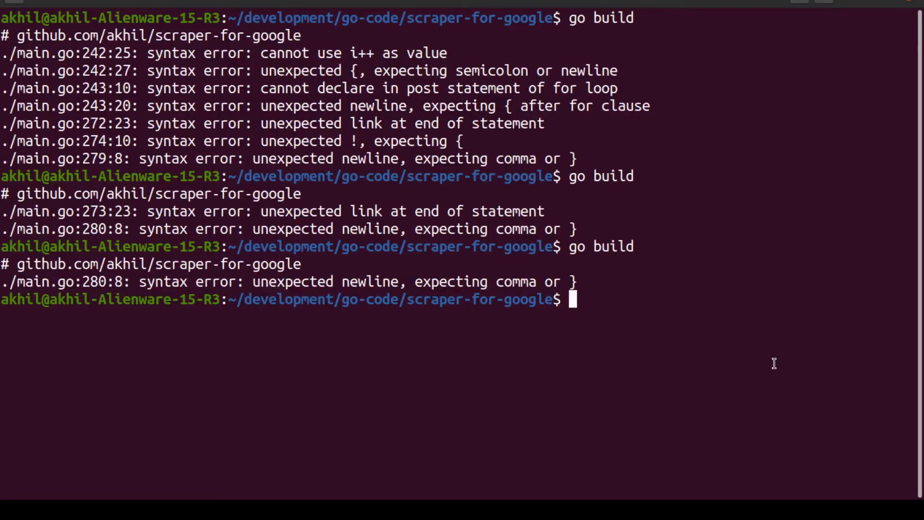
Rerun go build to see which compiler errors remain
key("Return")
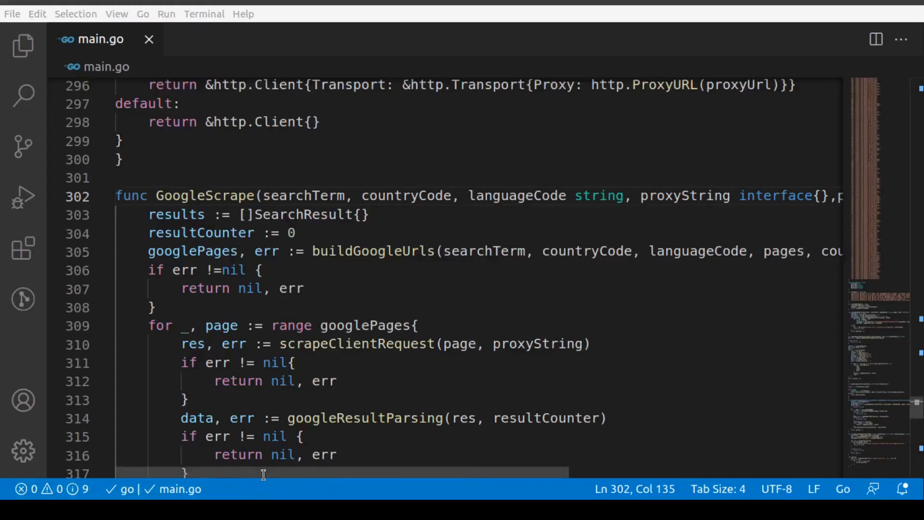
Make line 329 read req, _ := http.NewRequest by inserting ':' before the equals sign
scroll("right", 3)
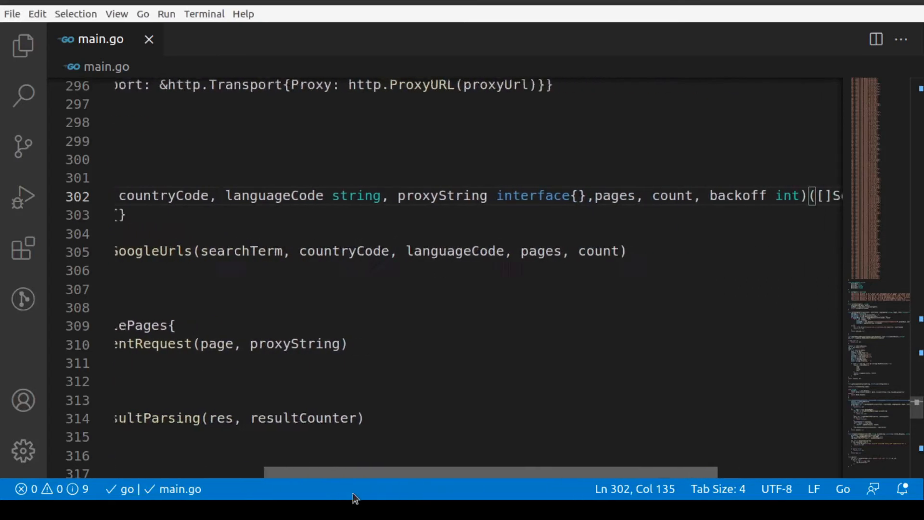
scroll("right", 3)
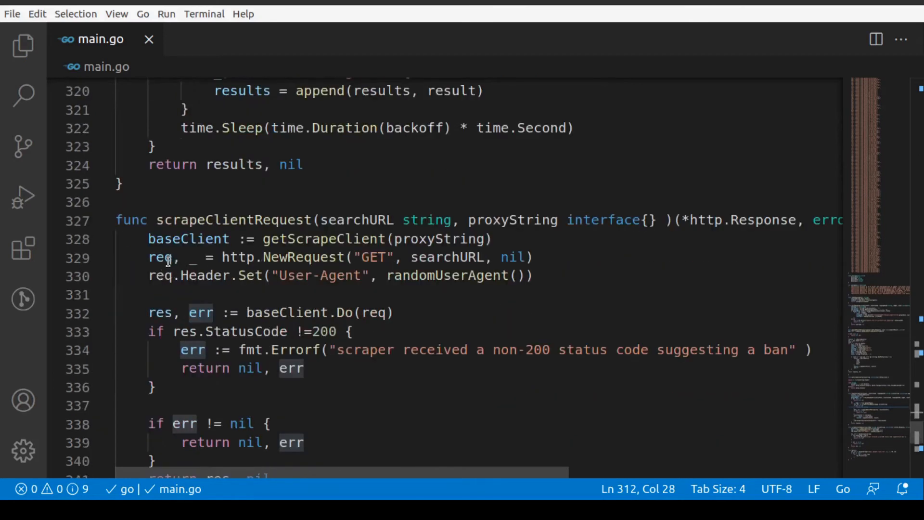
left_click(158, 258)
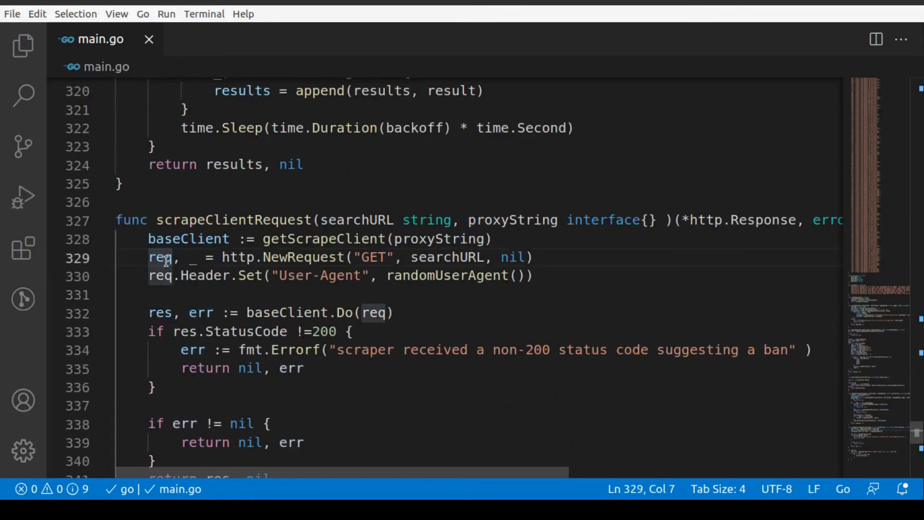
left_click(153, 295)
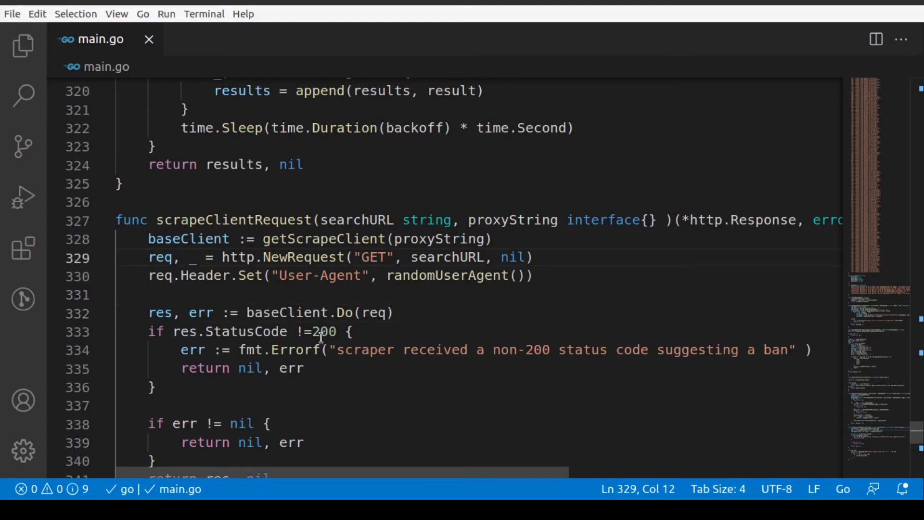
type(":")
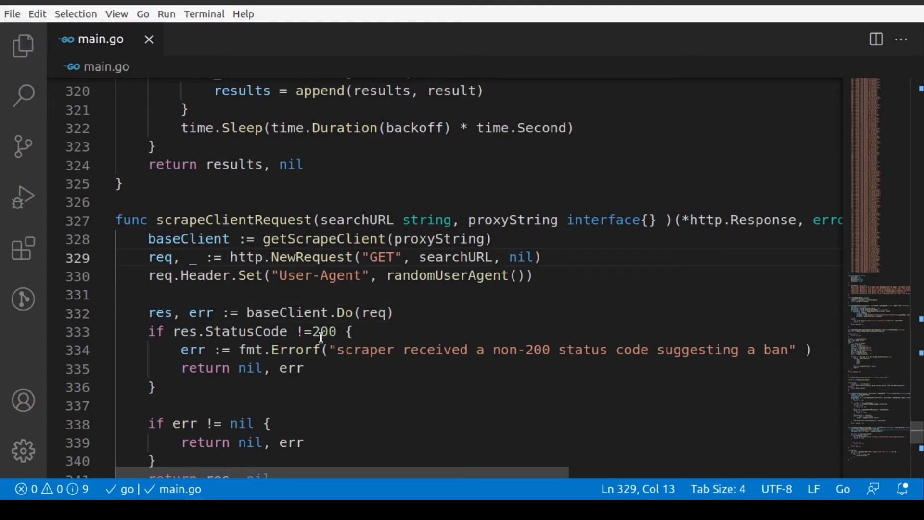
mouse_move(348, 383)
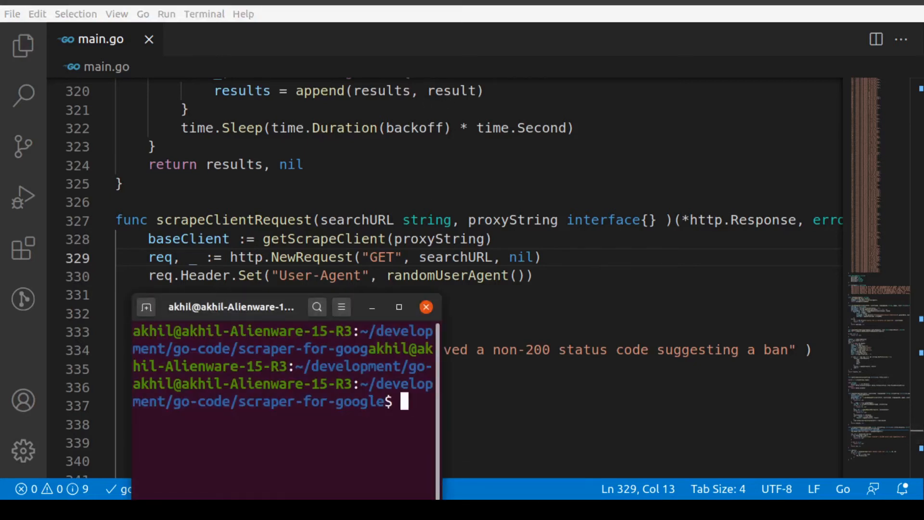
Run go build cleanly, then go run main.go to print the scraped Google result links
left_click(399, 307)
type("go")
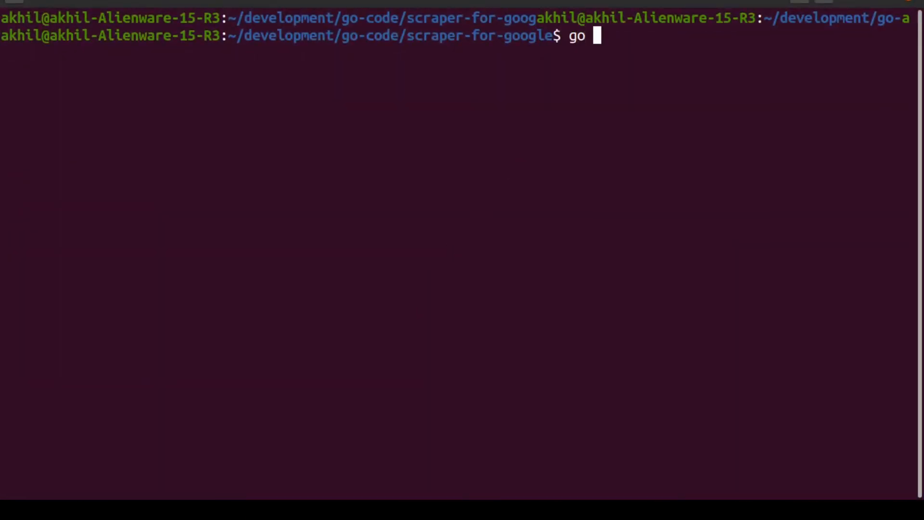
type("build")
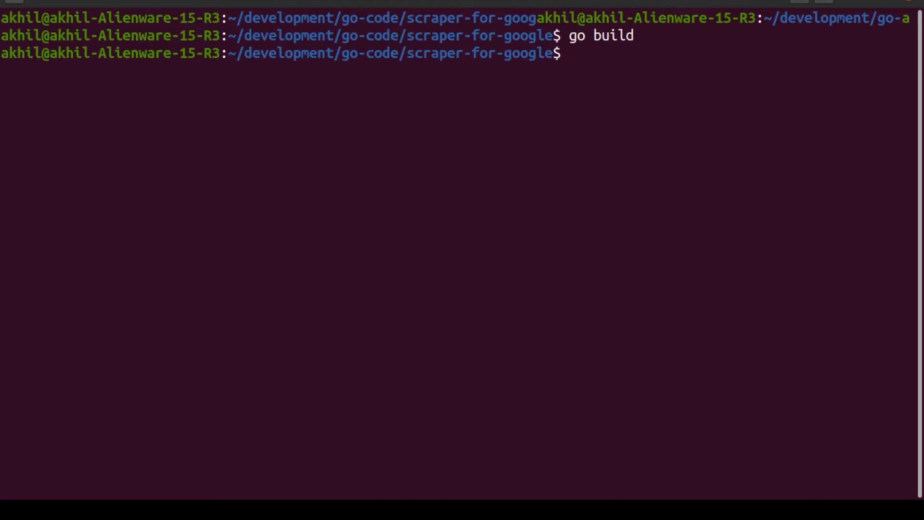
type("go run")
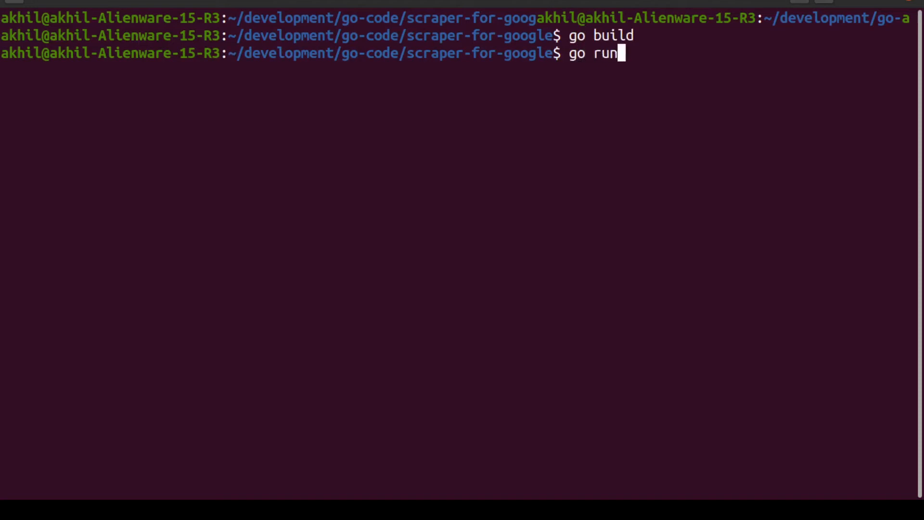
type("main.go")
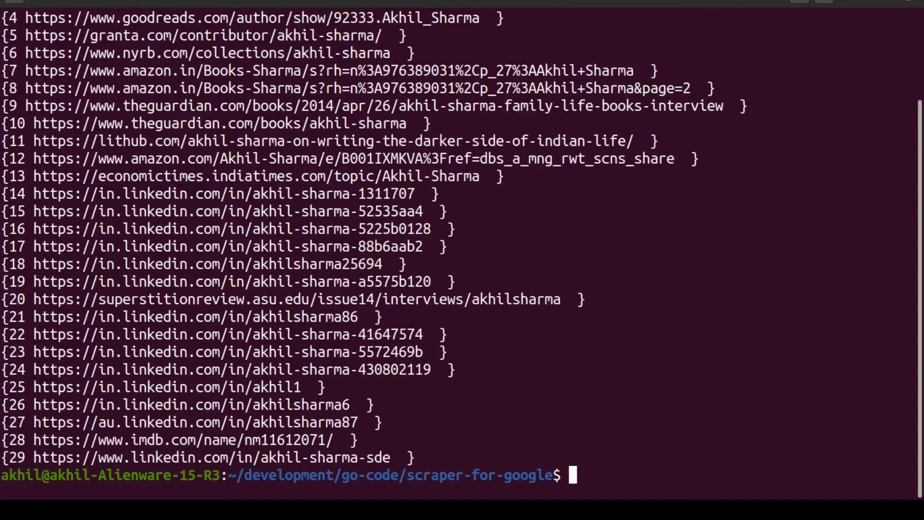
mouse_move(477, 157)
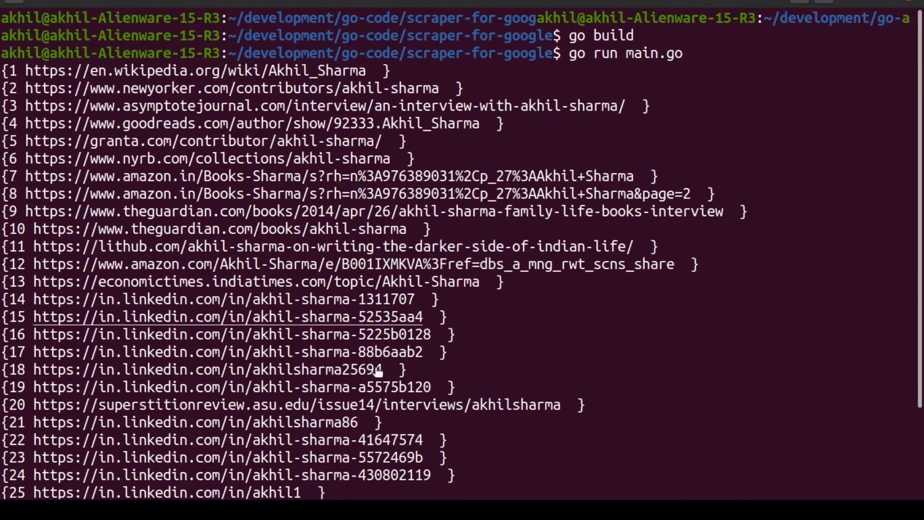
mouse_move(489, 264)
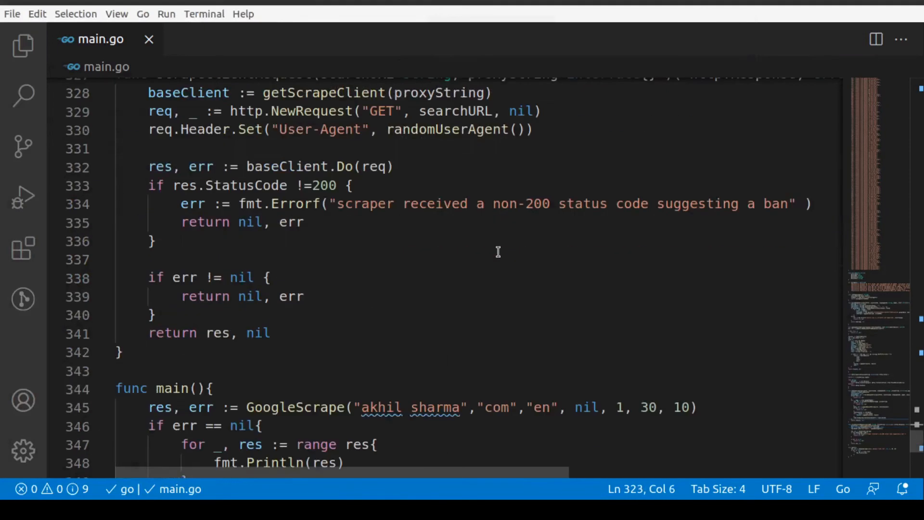
scroll("down", 3)
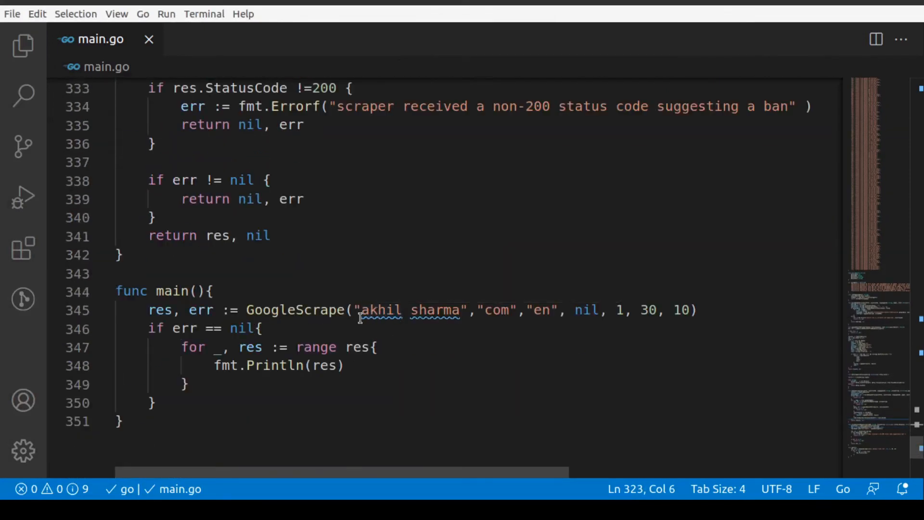
mouse_move(534, 312)
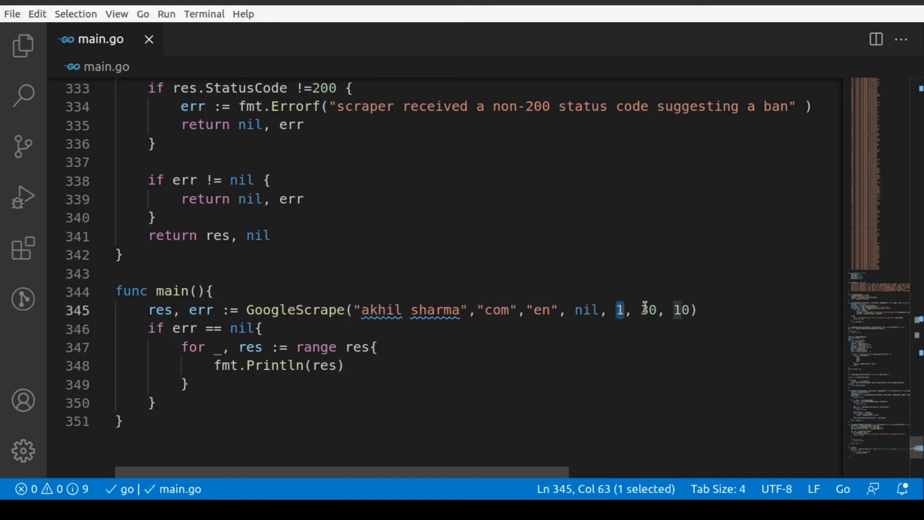
type("3")
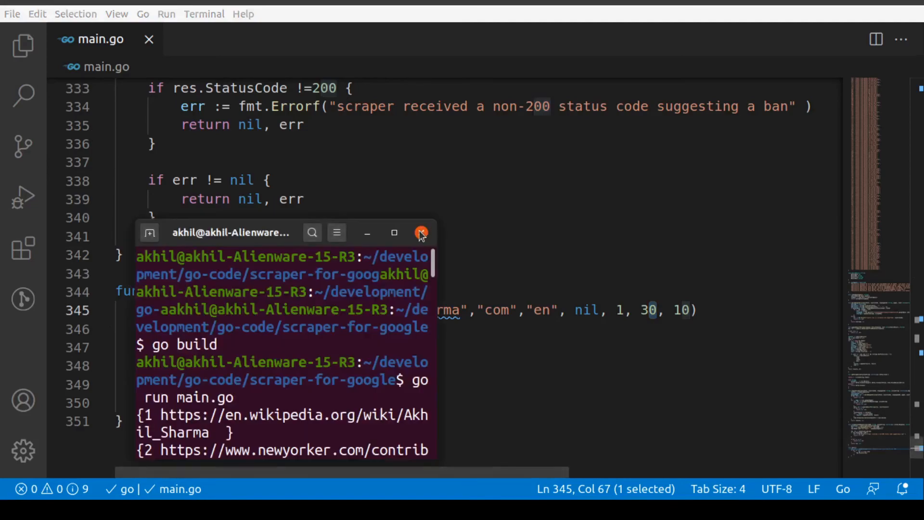
Maximize the Terminal window to review the numbered scraped Google result links for akhil sharma
left_click(394, 232)
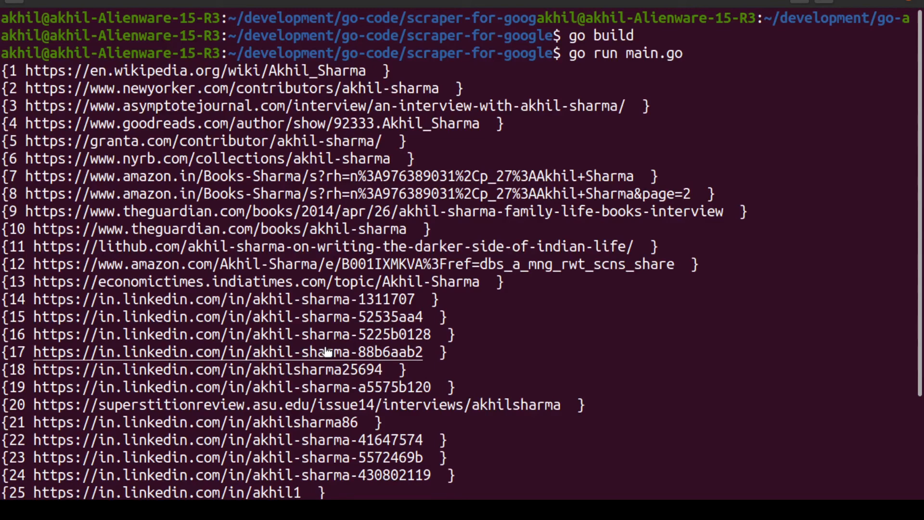
mouse_move(380, 309)
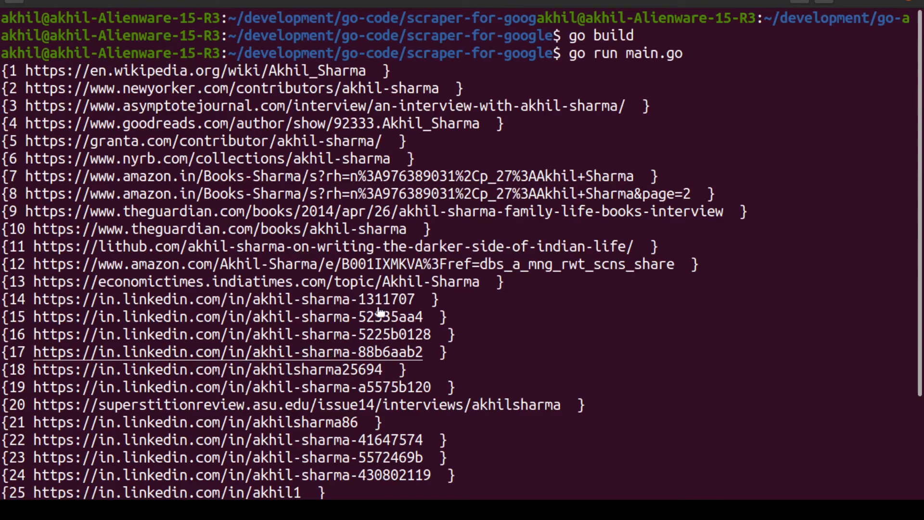